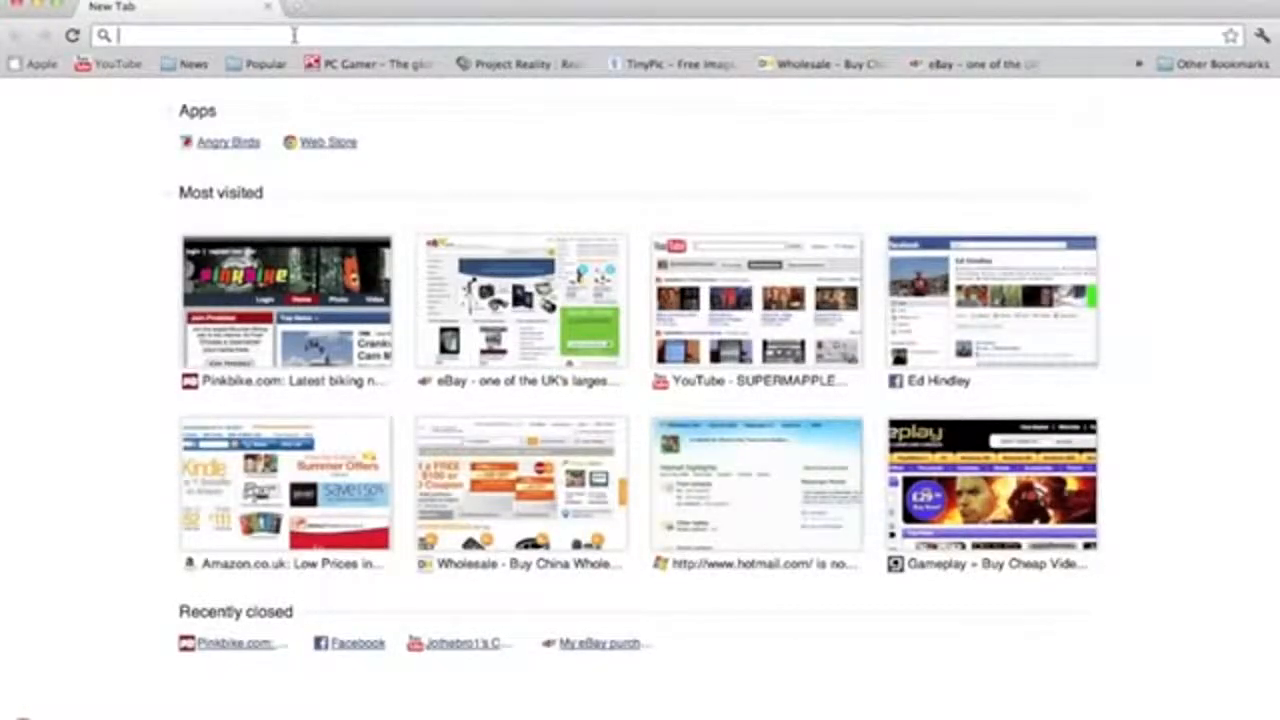
- Search Google for 'tvcatchup' from the new tab's address bar
{"action": "type", "text": "tvcatchup"}
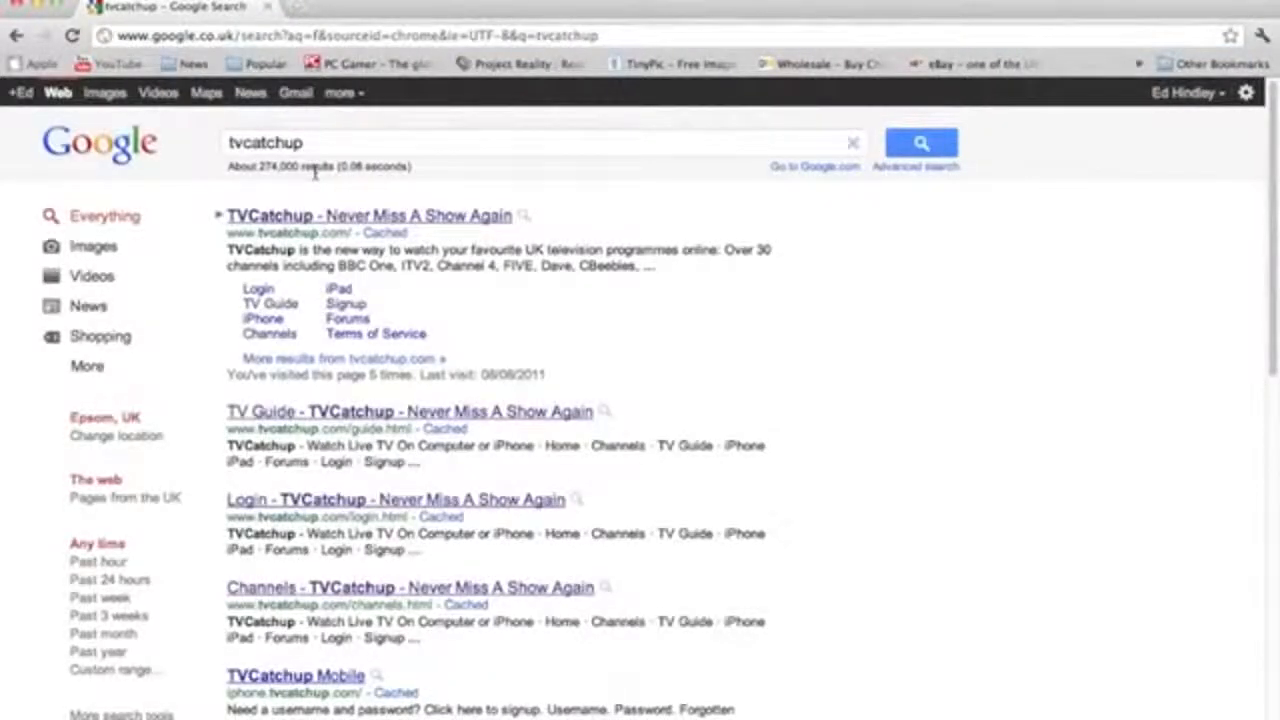
- Open the 'TVCatchup - Never Miss A Show Again' result to reach tvcatchup.com
{"action": "left_click", "coordinate": [368, 215]}
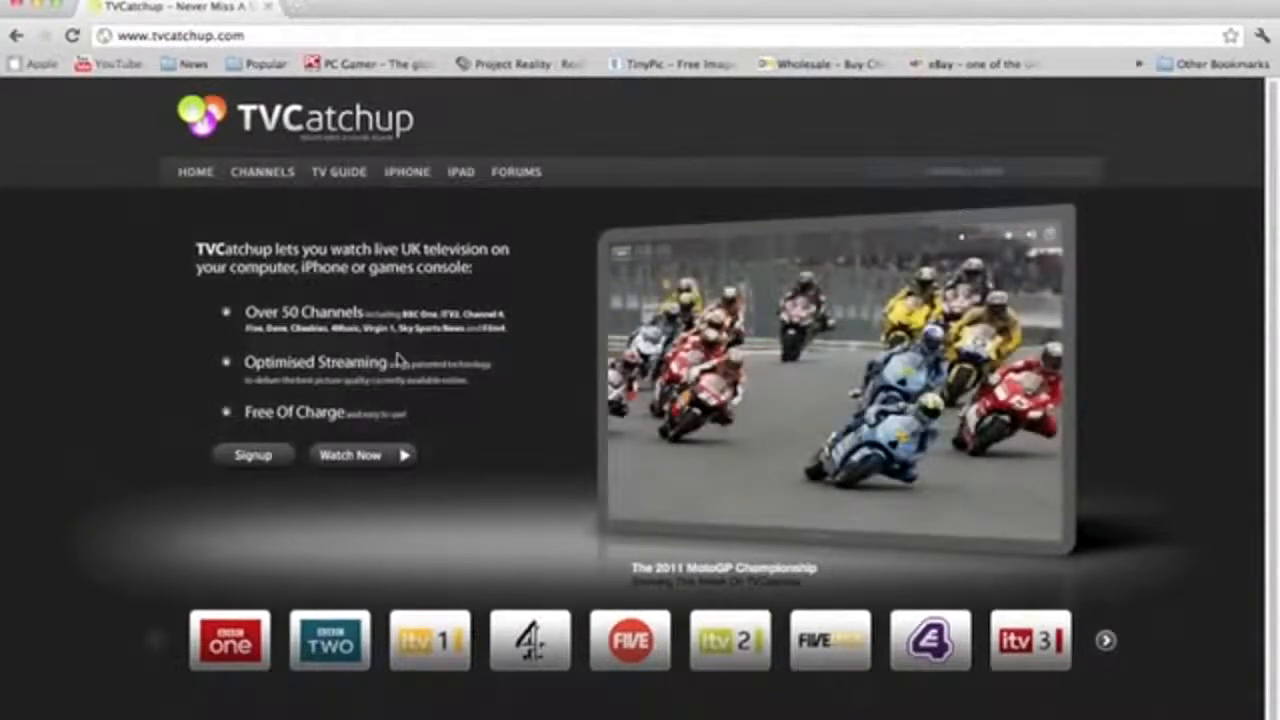
{"action": "mouse_move", "coordinate": [547, 308]}
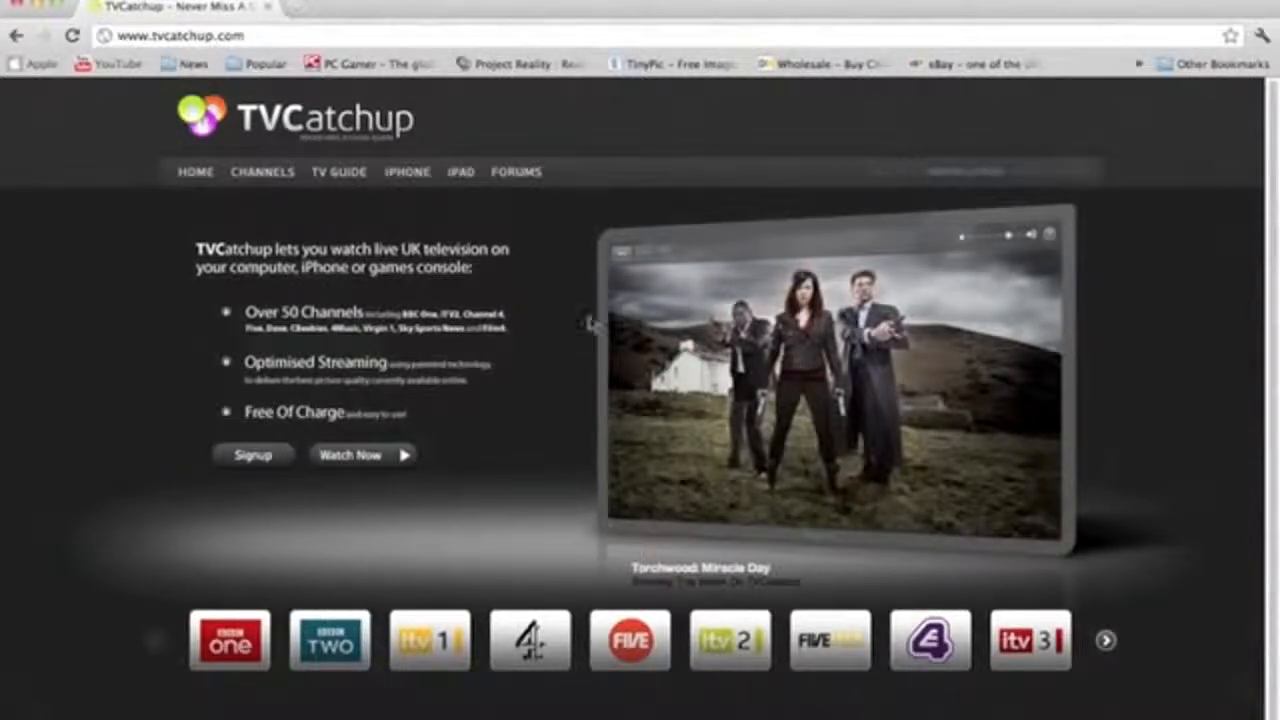
{"action": "left_click", "coordinate": [253, 454]}
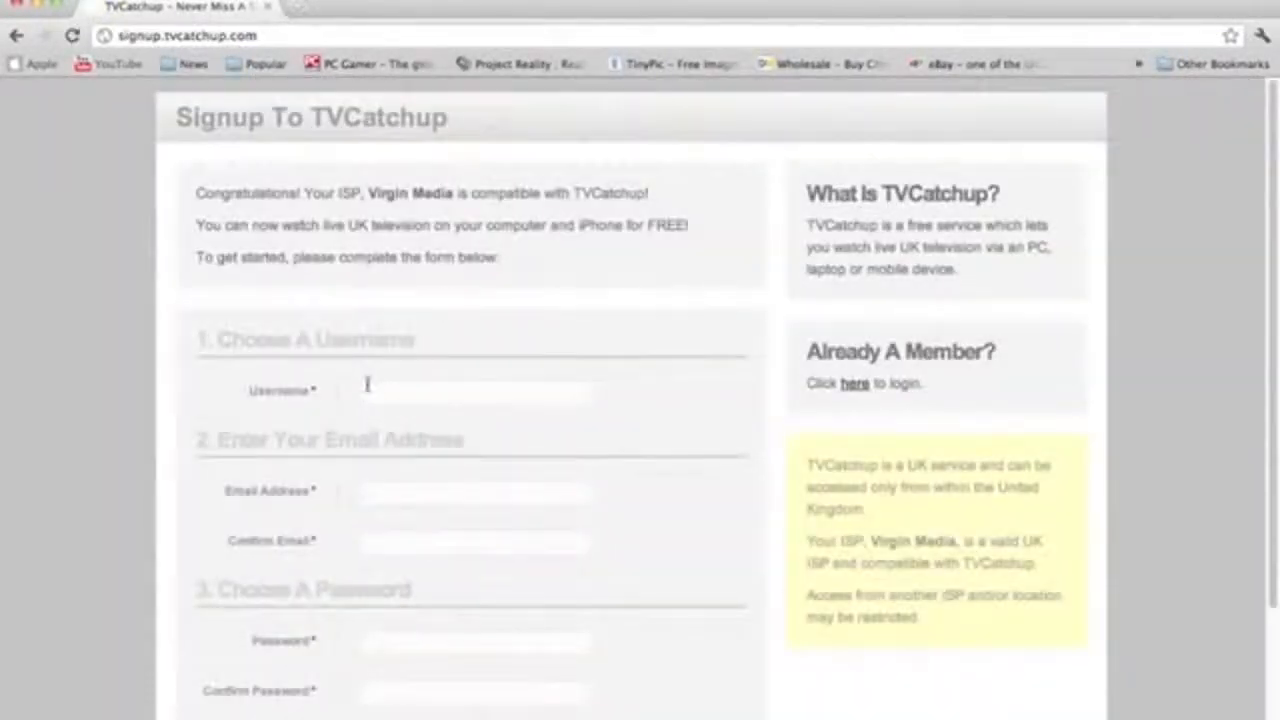
{"action": "left_click", "coordinate": [475, 391]}
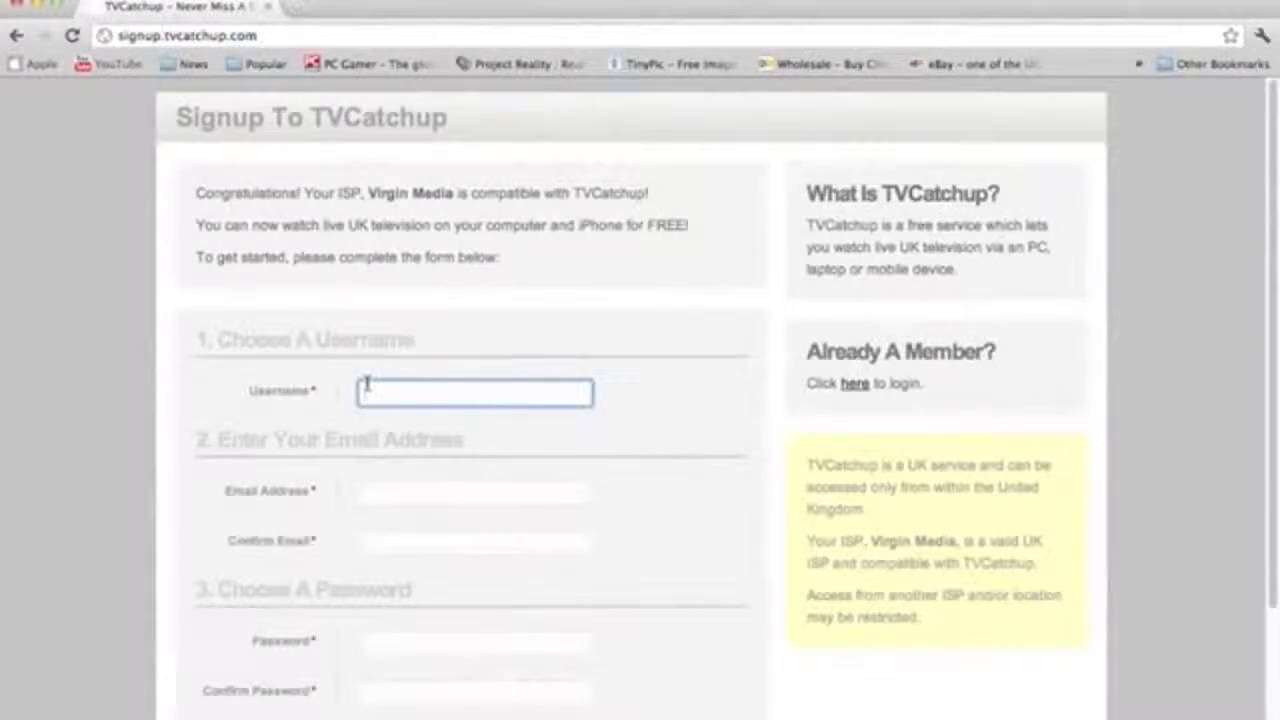
{"action": "scroll", "scroll_direction": "down", "scroll_amount": 3}
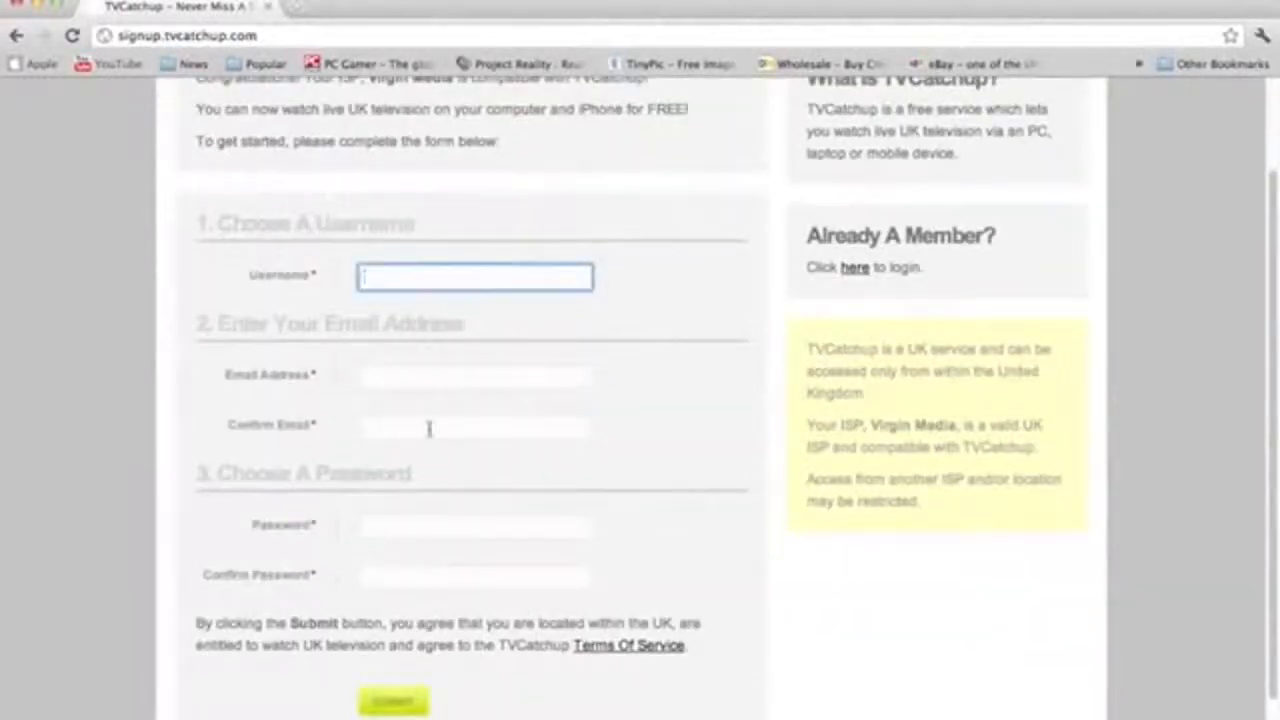
{"action": "scroll", "scroll_direction": "down", "scroll_amount": 3}
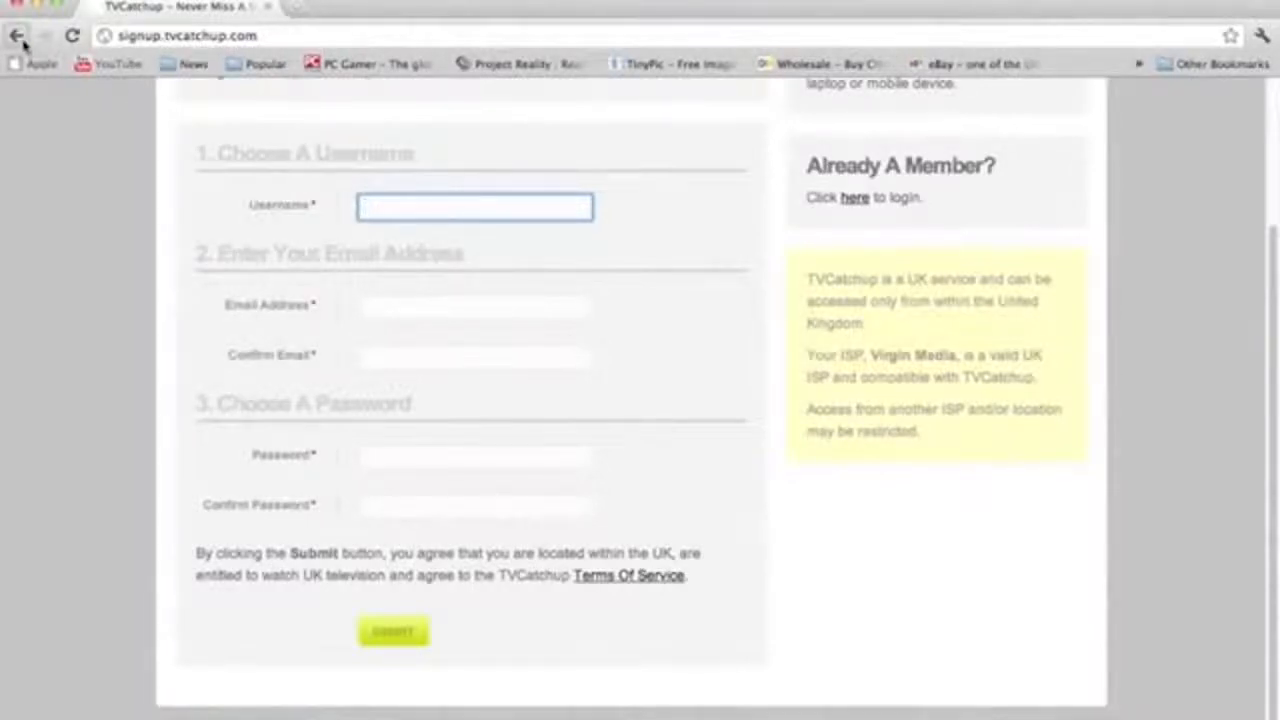
{"action": "left_click", "coordinate": [16, 36]}
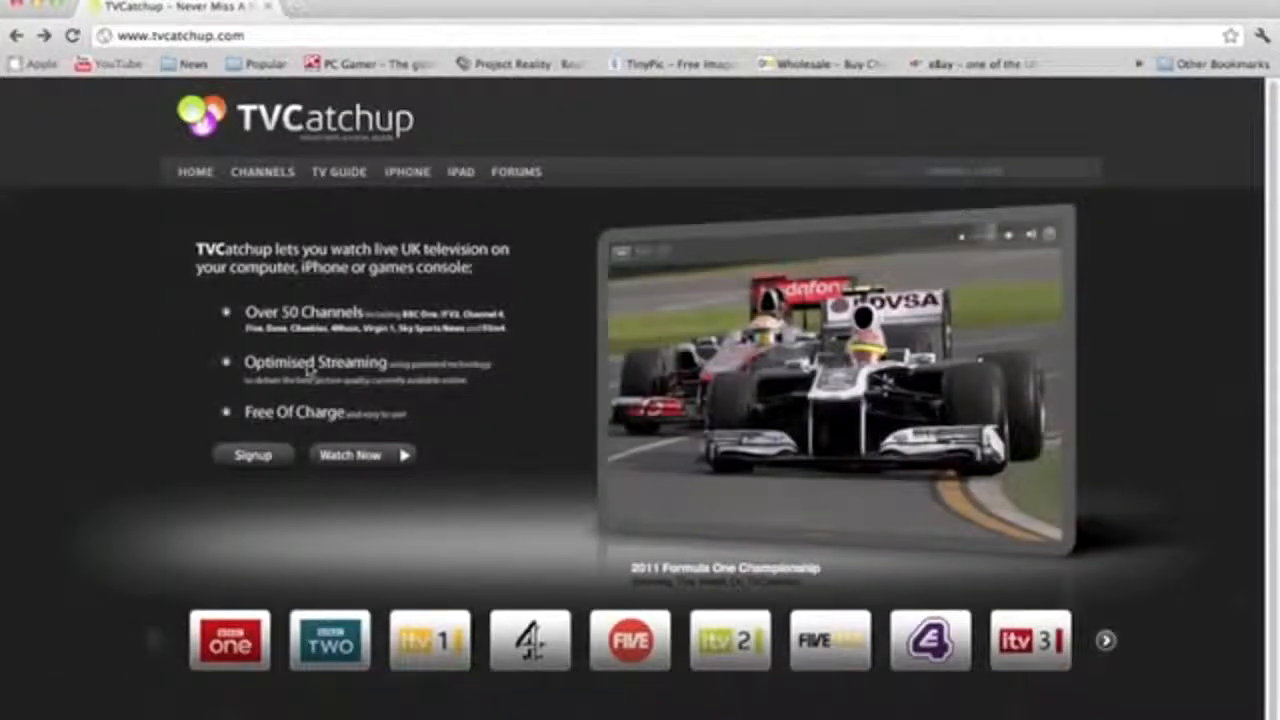
{"action": "mouse_move", "coordinate": [383, 460]}
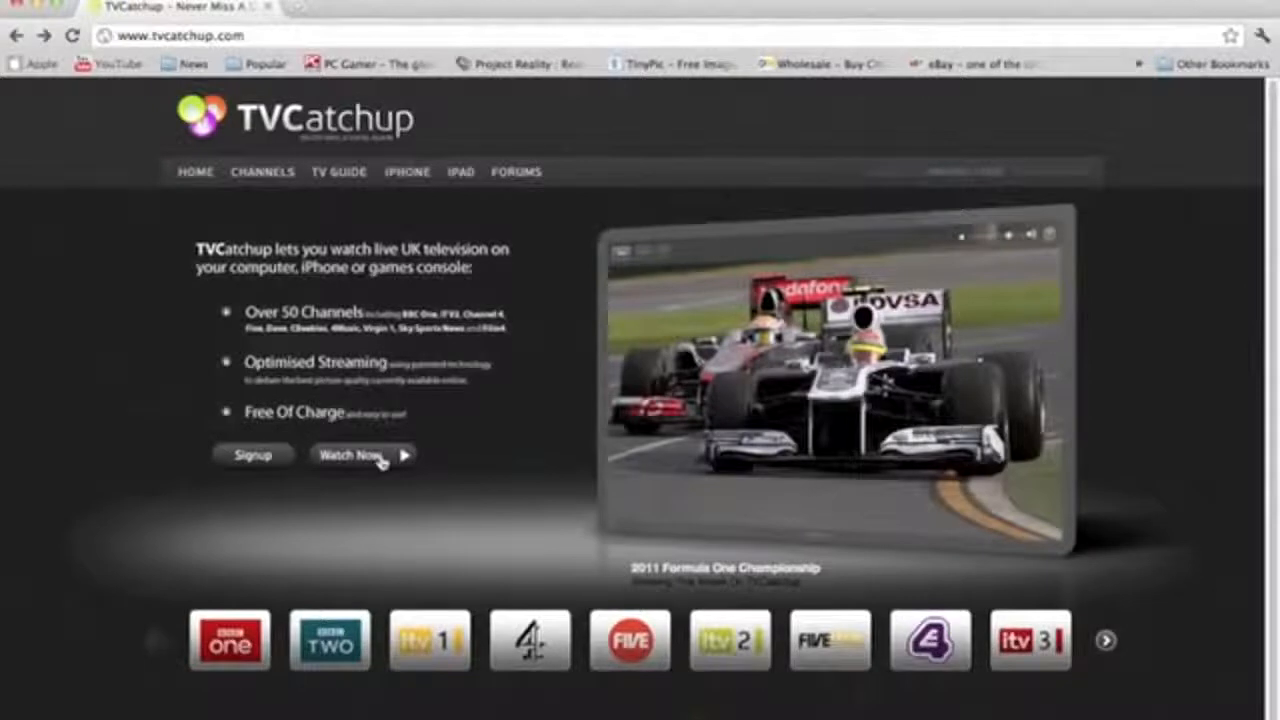
- Go to the Watch Now Channels page and scroll through the channel grid
{"action": "left_click", "coordinate": [262, 171]}
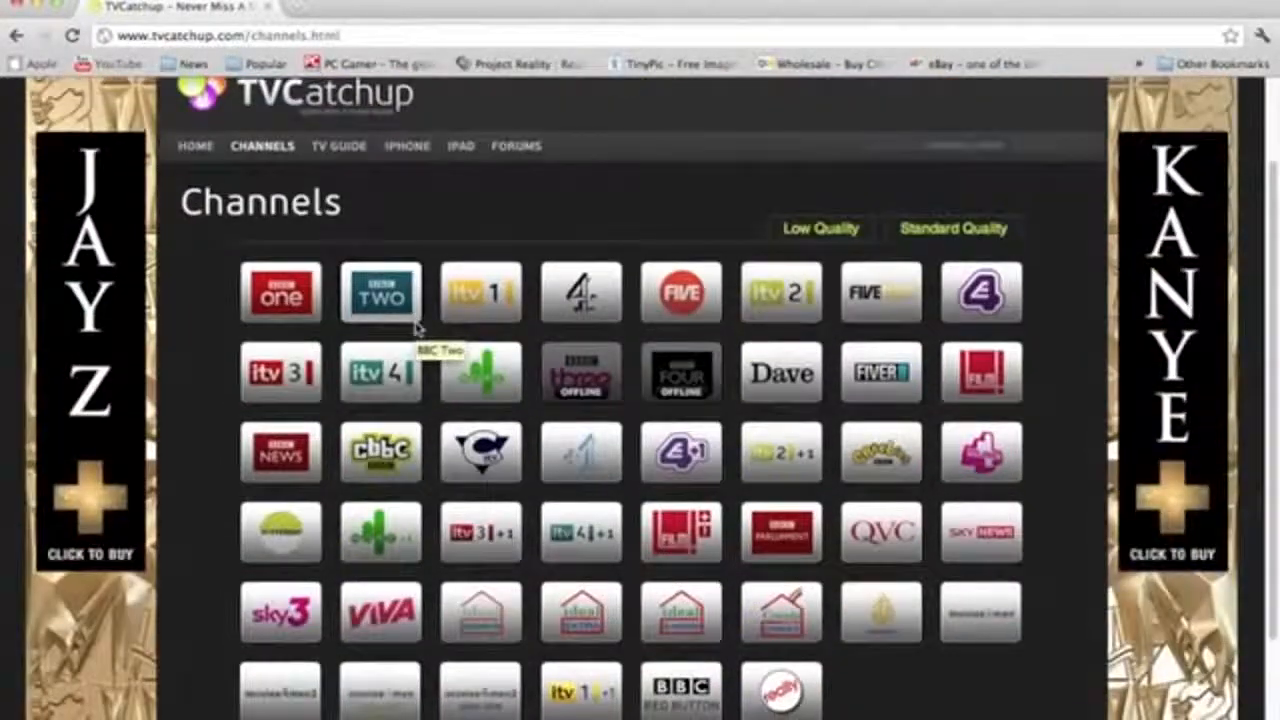
{"action": "scroll", "scroll_direction": "down", "scroll_amount": 3}
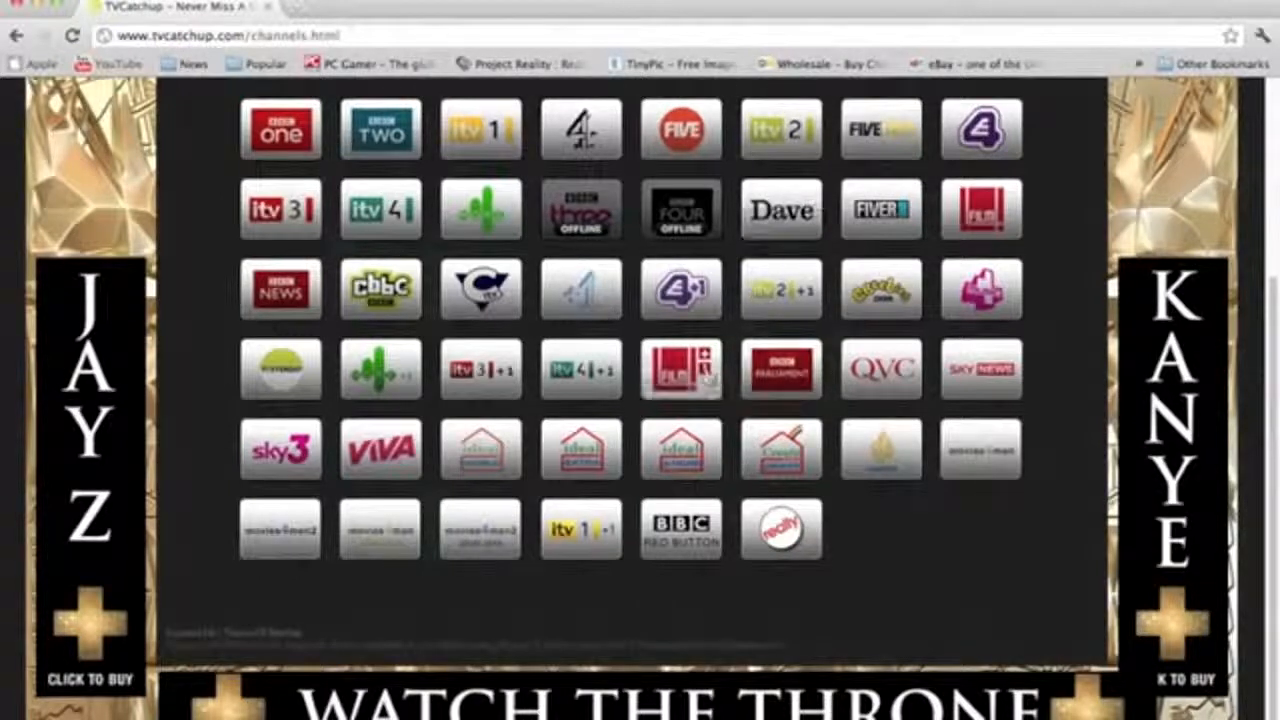
{"action": "mouse_move", "coordinate": [681, 368]}
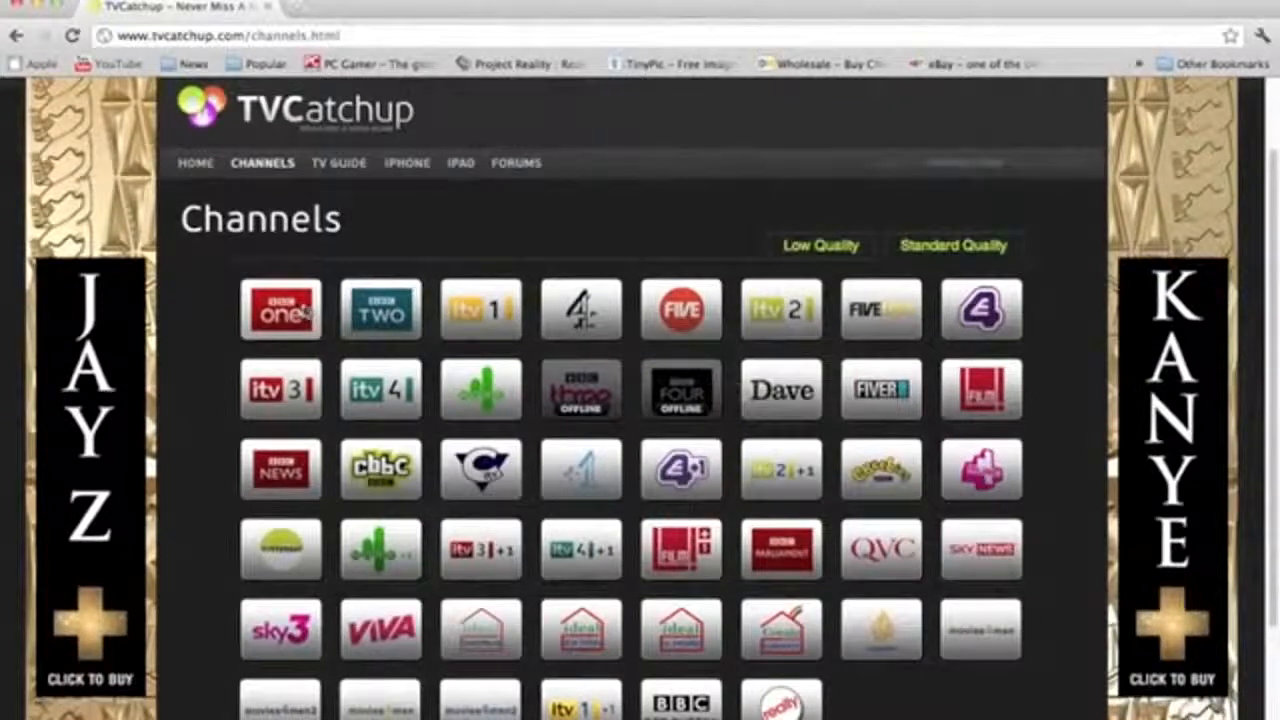
- Play BBC One live from its tile on the Channels page
{"action": "left_click", "coordinate": [280, 308]}
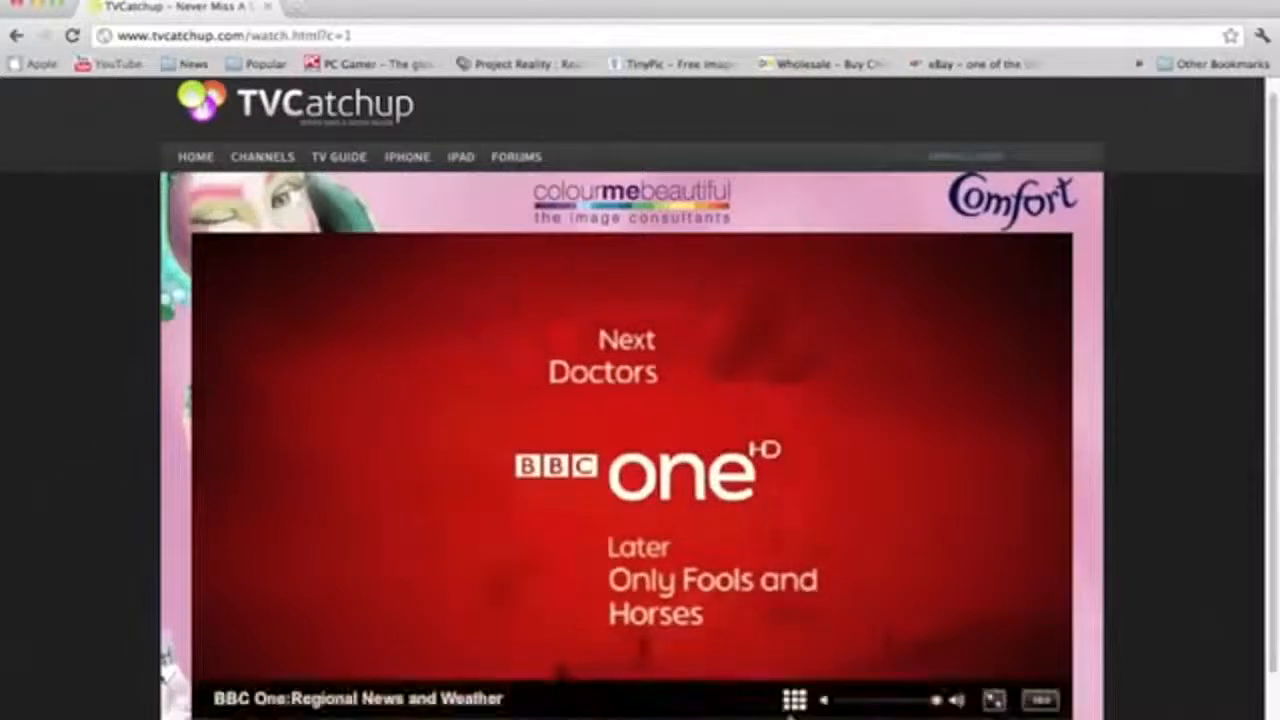
{"action": "mouse_move", "coordinate": [940, 700]}
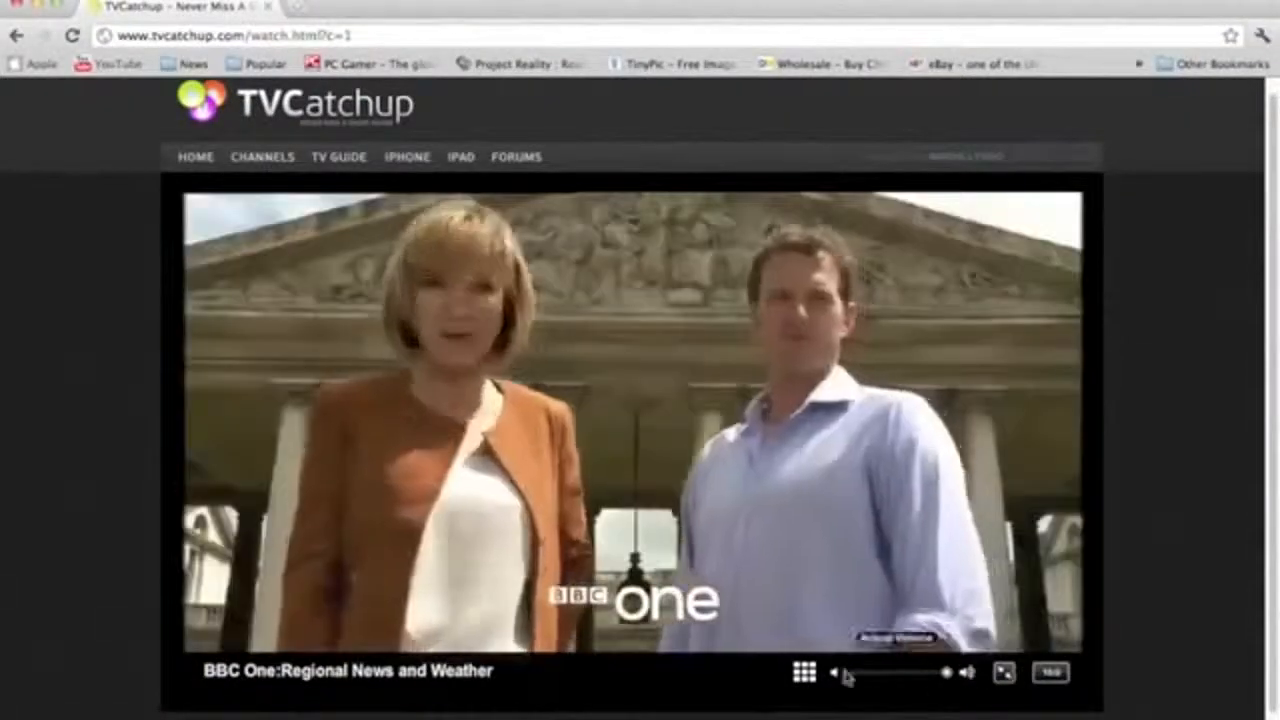
- Open the player's channel list, scroll it, and select another channel tile
{"action": "left_click", "coordinate": [805, 672]}
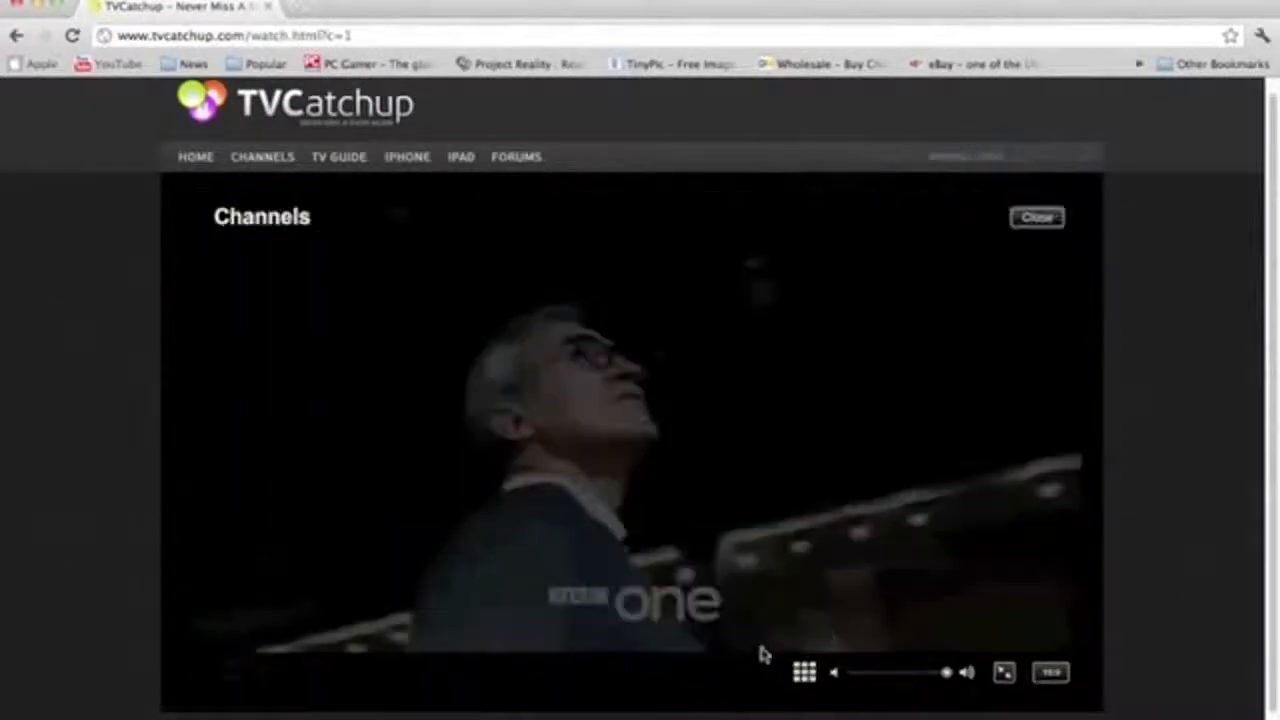
{"action": "left_click", "coordinate": [805, 671]}
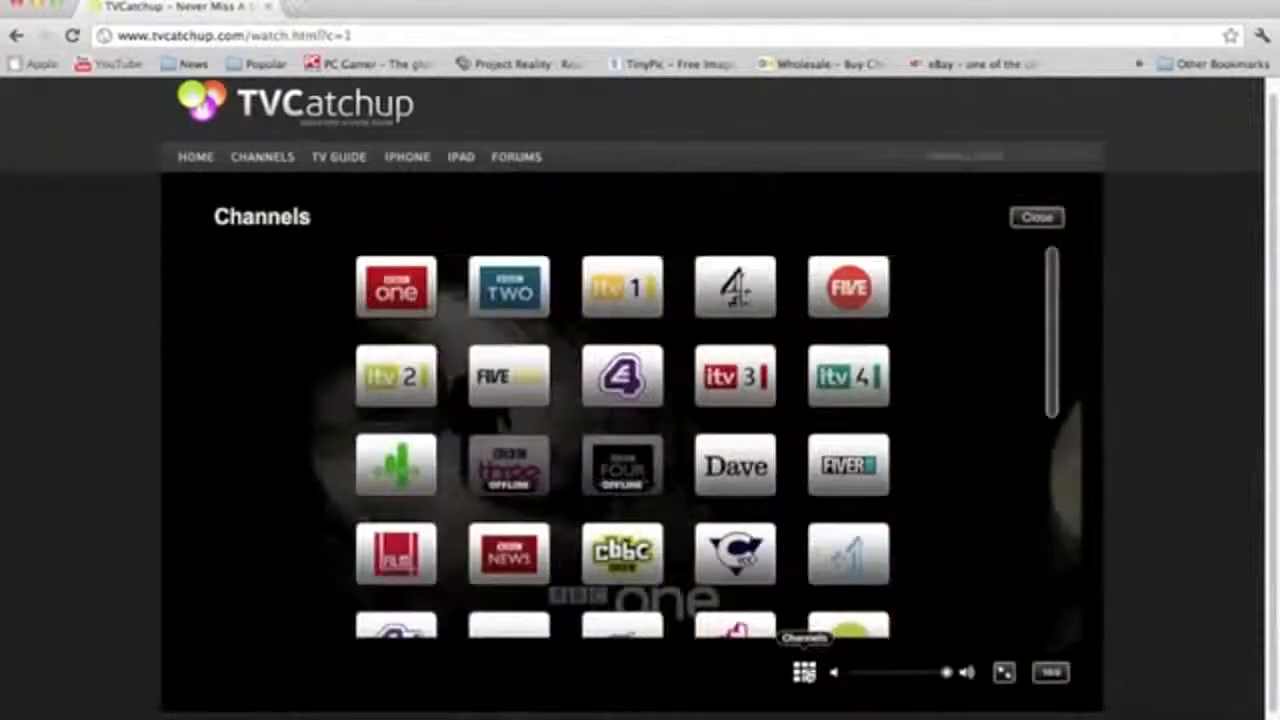
{"action": "scroll", "scroll_direction": "down", "scroll_amount": 3}
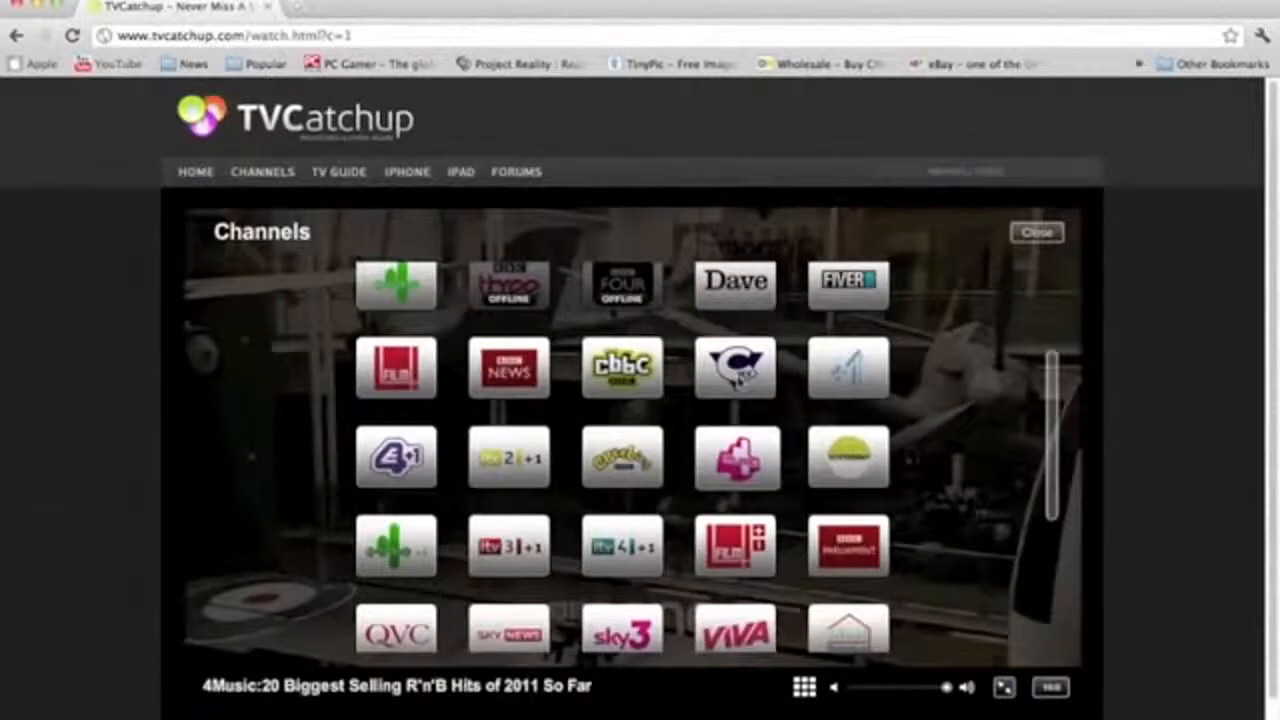
{"action": "left_click", "coordinate": [1037, 232]}
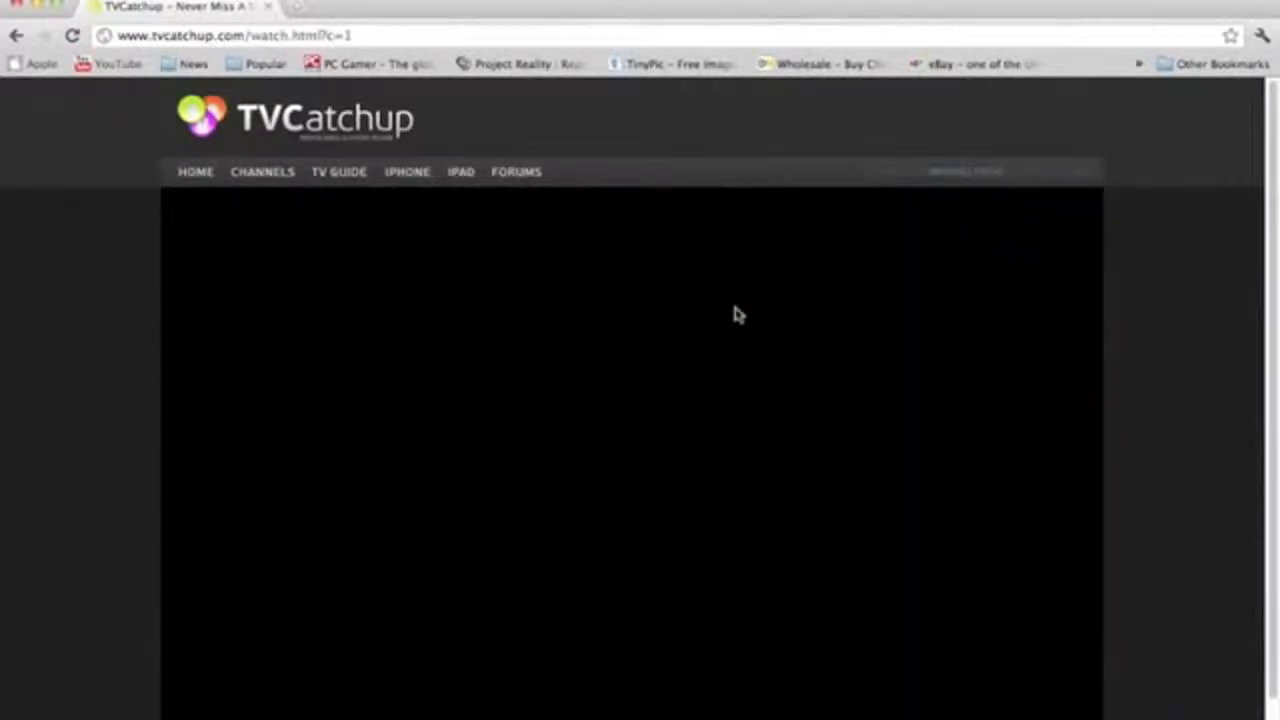